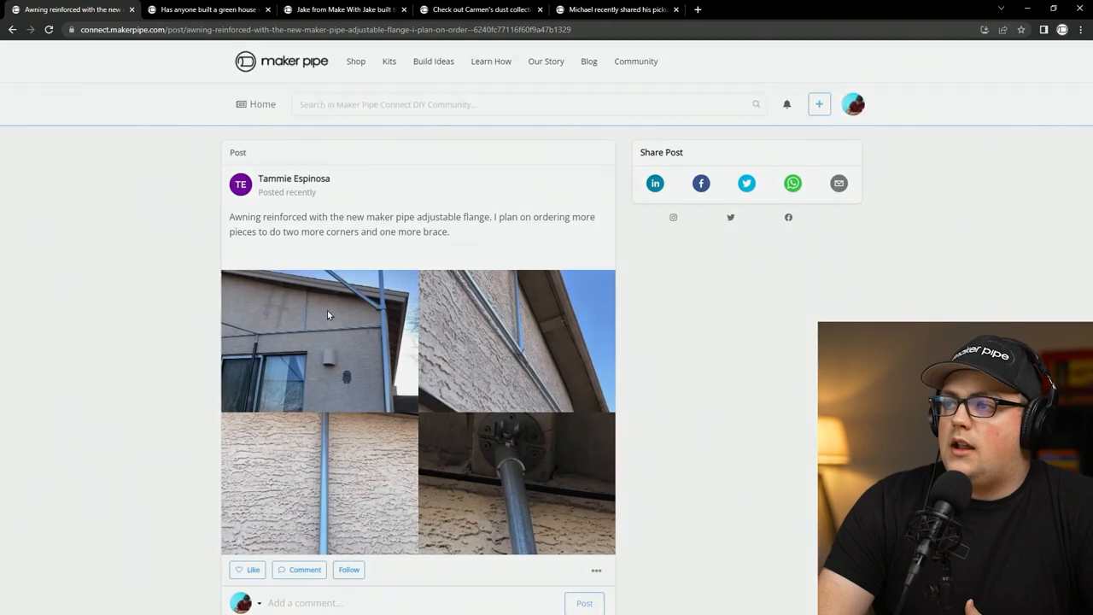
# Step: Look through the awning post's photos enlarged and return to the full post page
pyautogui.click(318, 340)
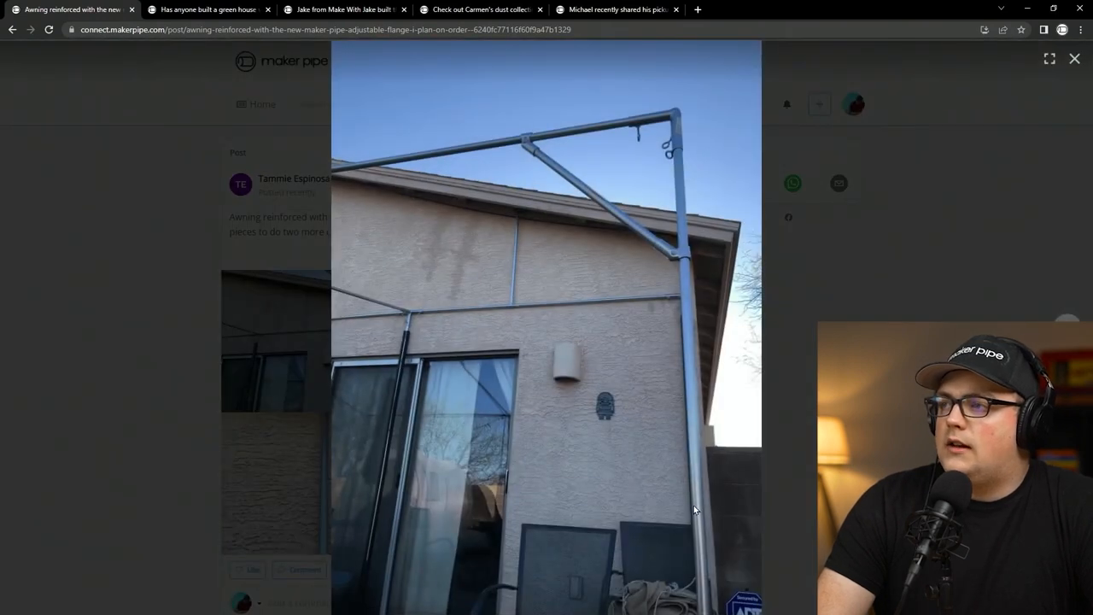
pyautogui.moveTo(666, 388)
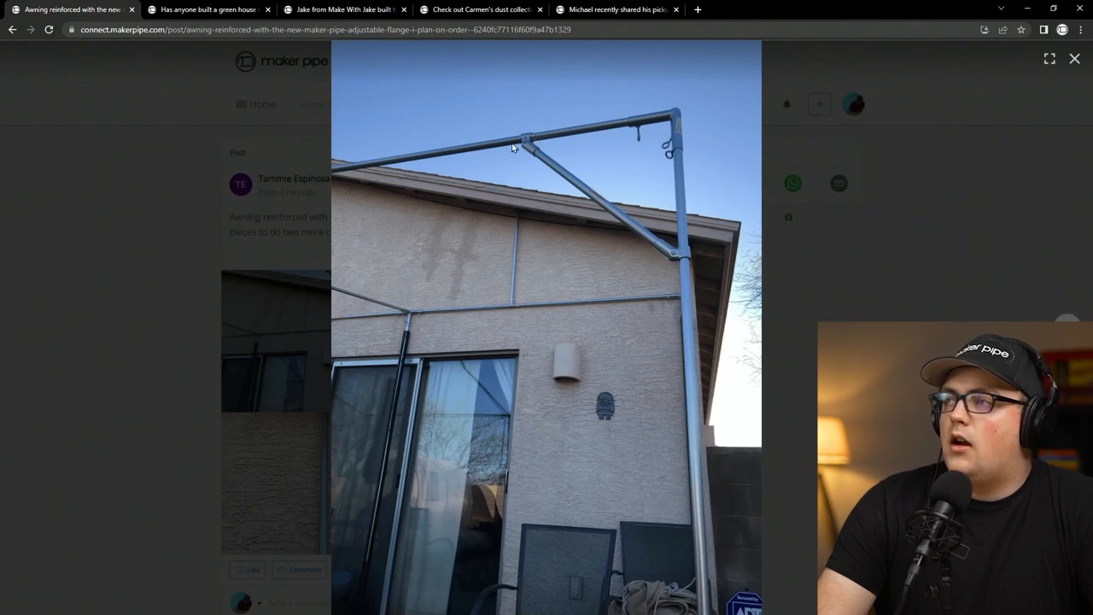
pyautogui.moveTo(567, 174)
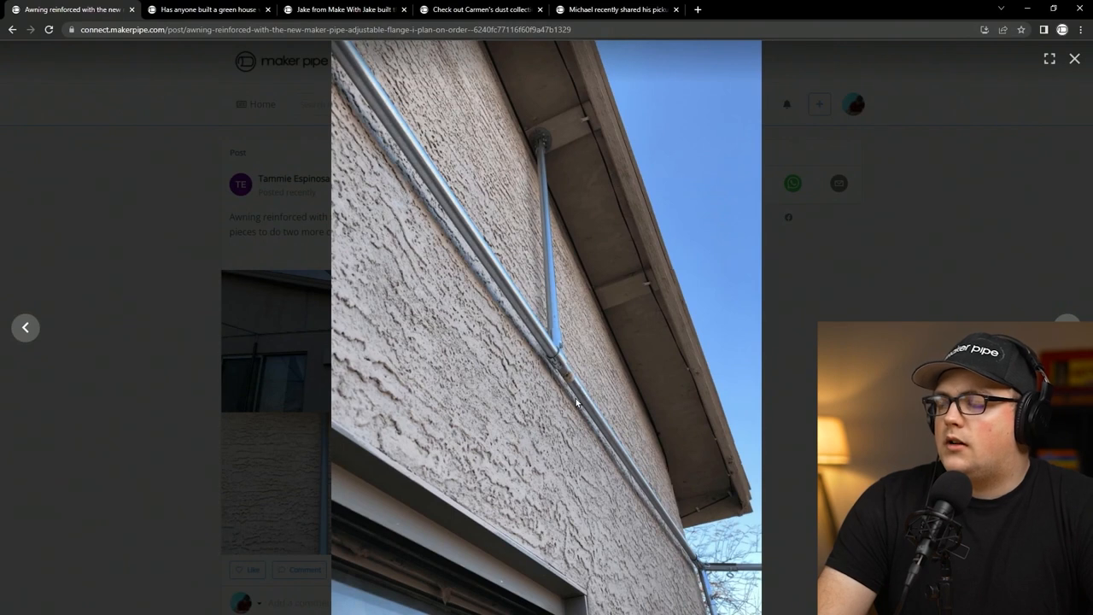
pyautogui.moveTo(562, 349)
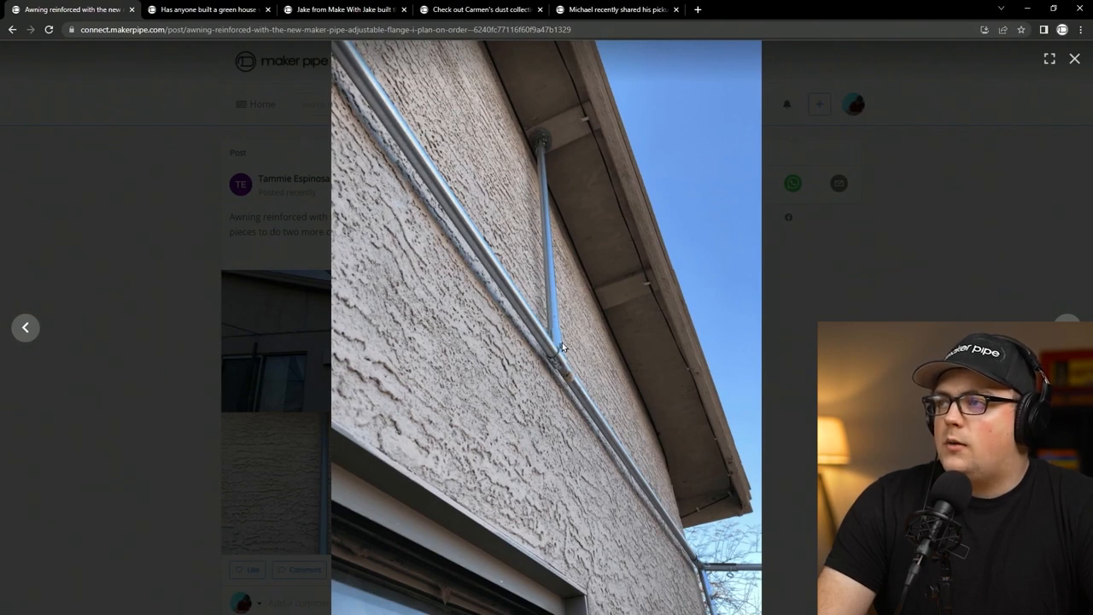
pyautogui.moveTo(587, 367)
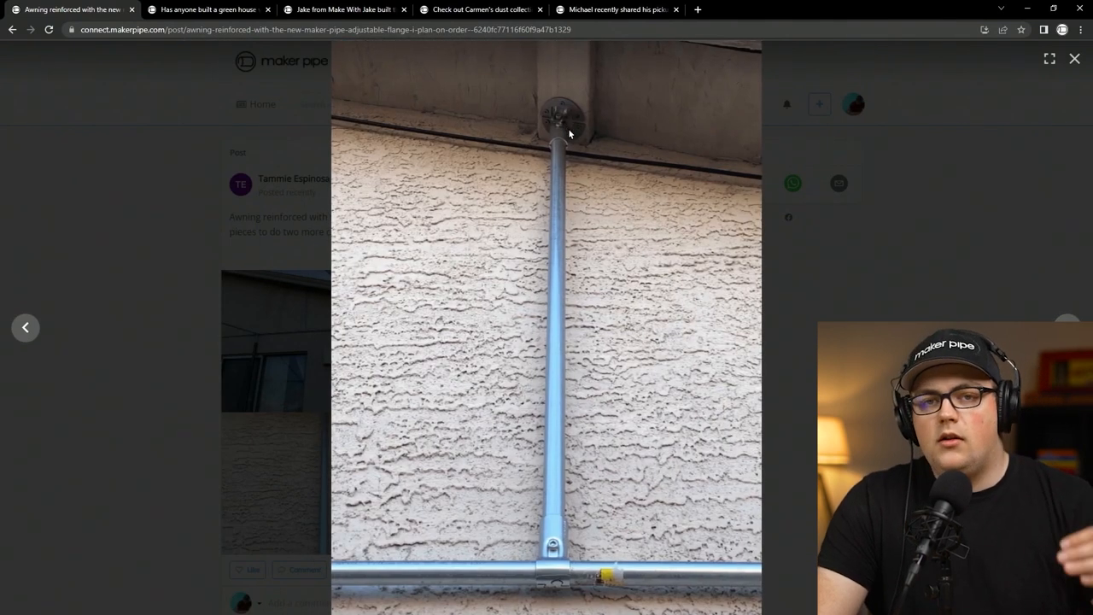
pyautogui.moveTo(606, 164)
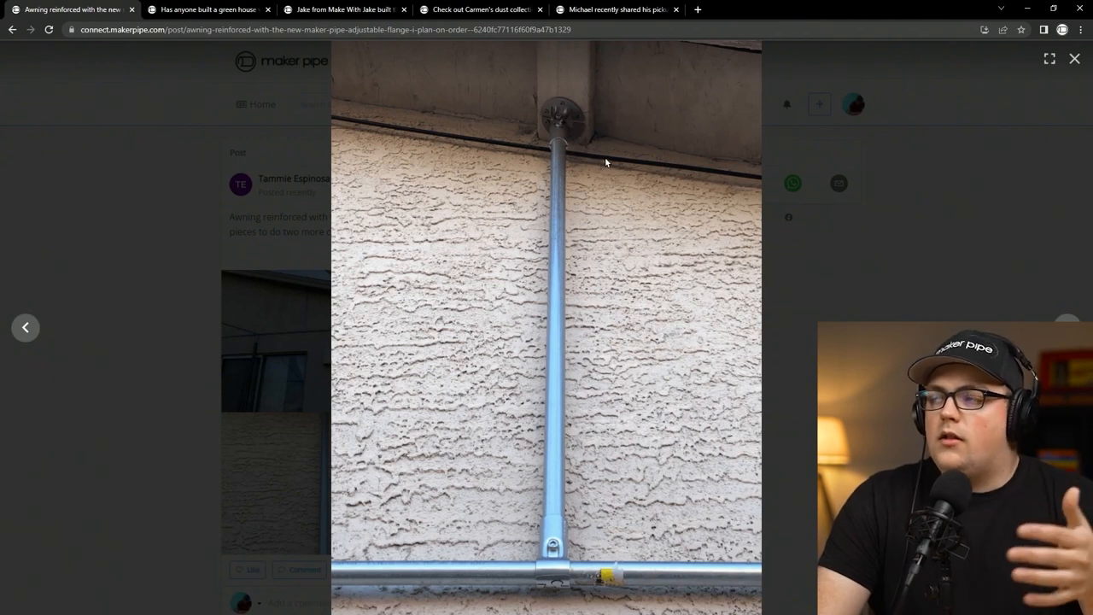
pyautogui.click(1073, 58)
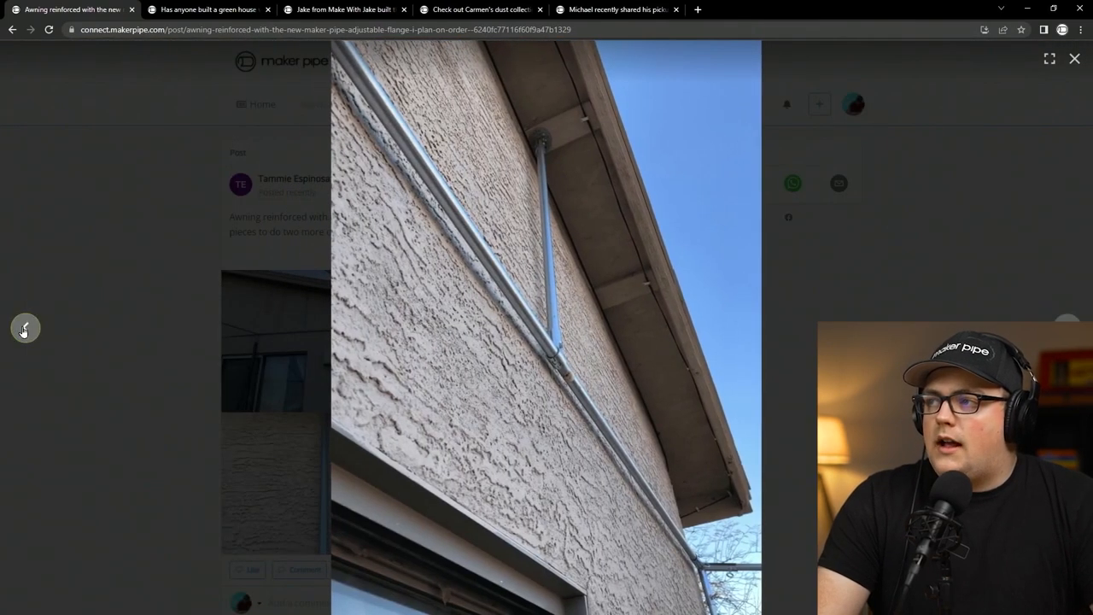
pyautogui.click(24, 328)
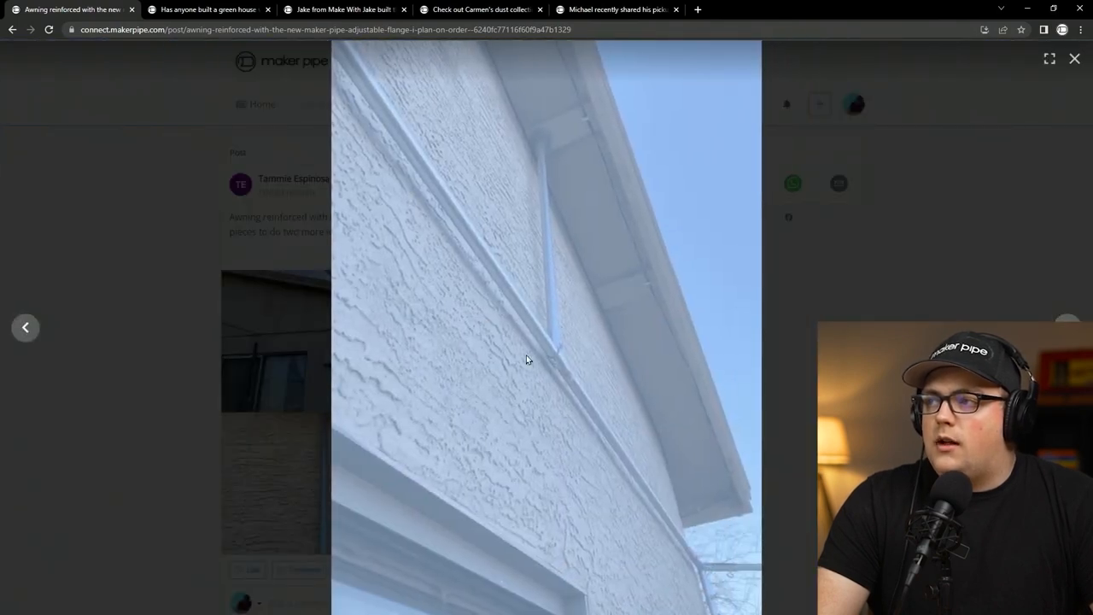
pyautogui.click(1074, 58)
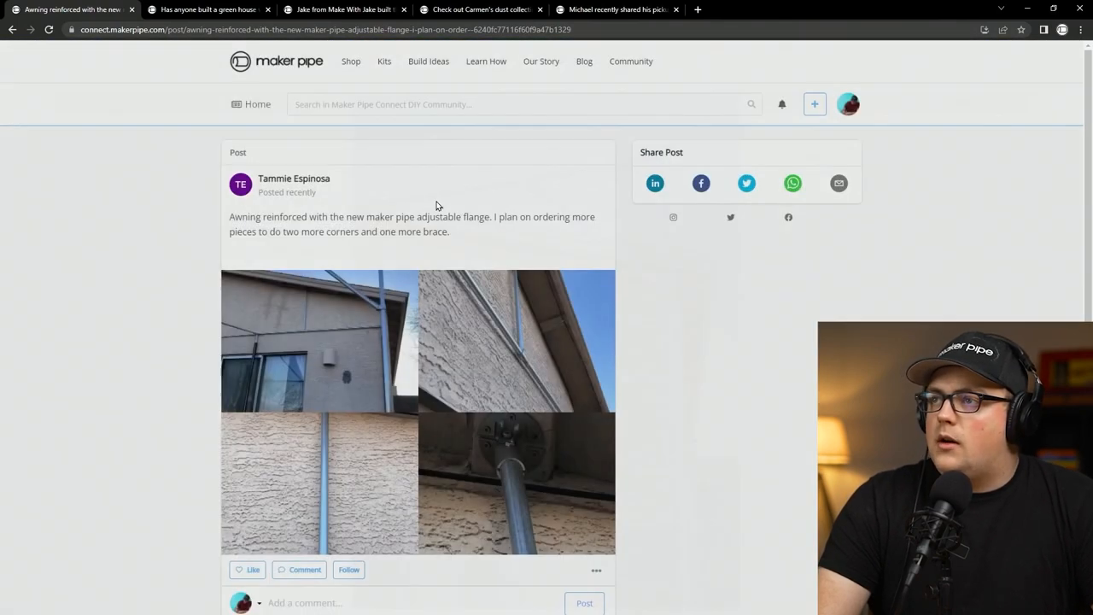
# Step: Read the greenhouse conduit frame question and scroll through the answer's greenhouse photos
pyautogui.click(205, 10)
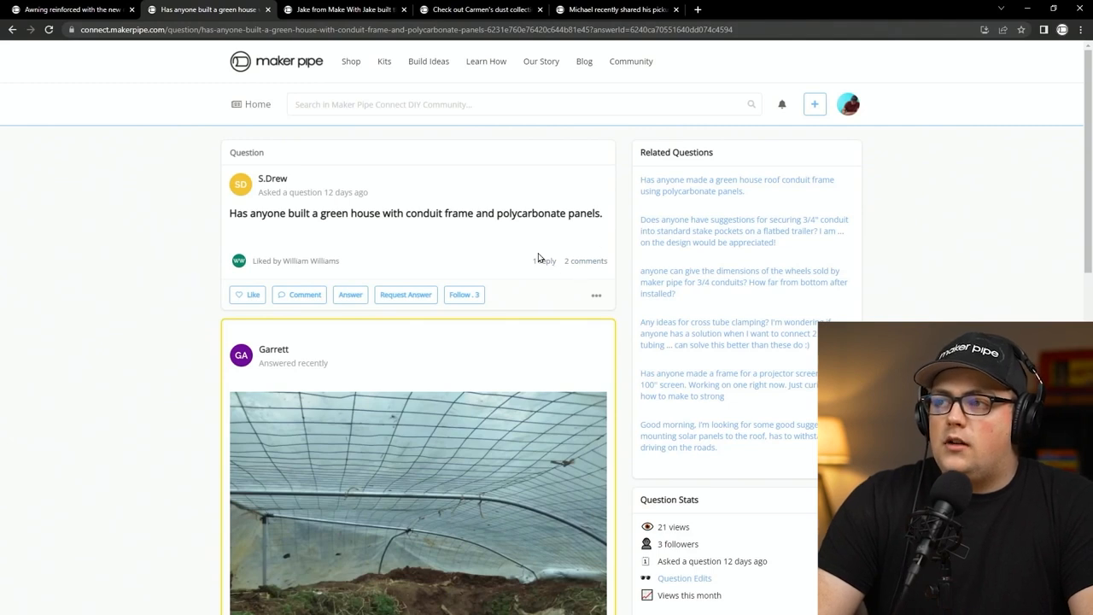
pyautogui.scroll(-3)
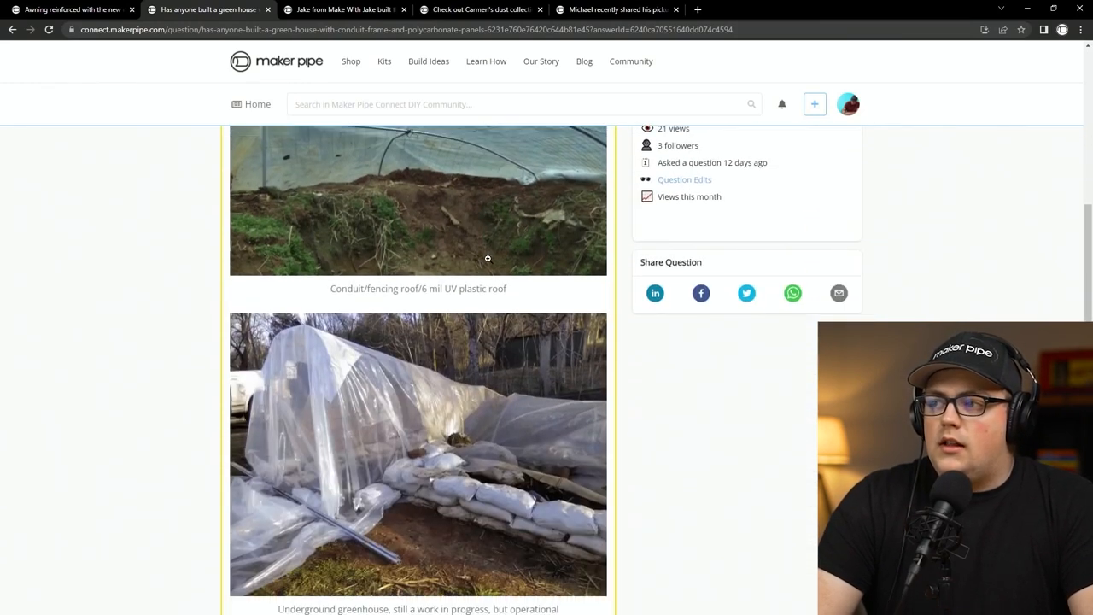
pyautogui.scroll(-3)
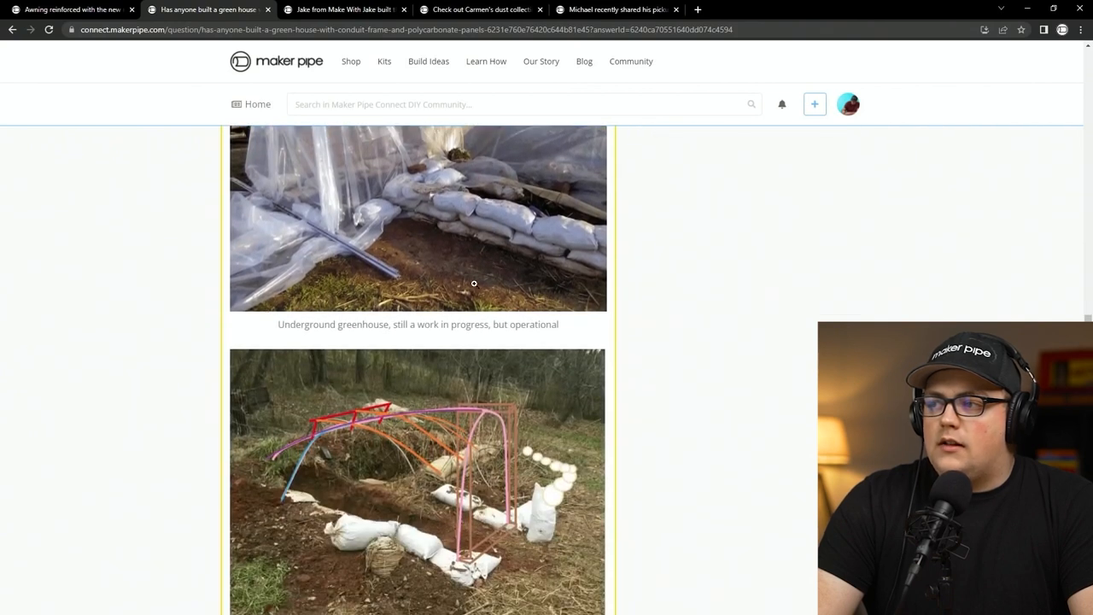
pyautogui.moveTo(382, 449)
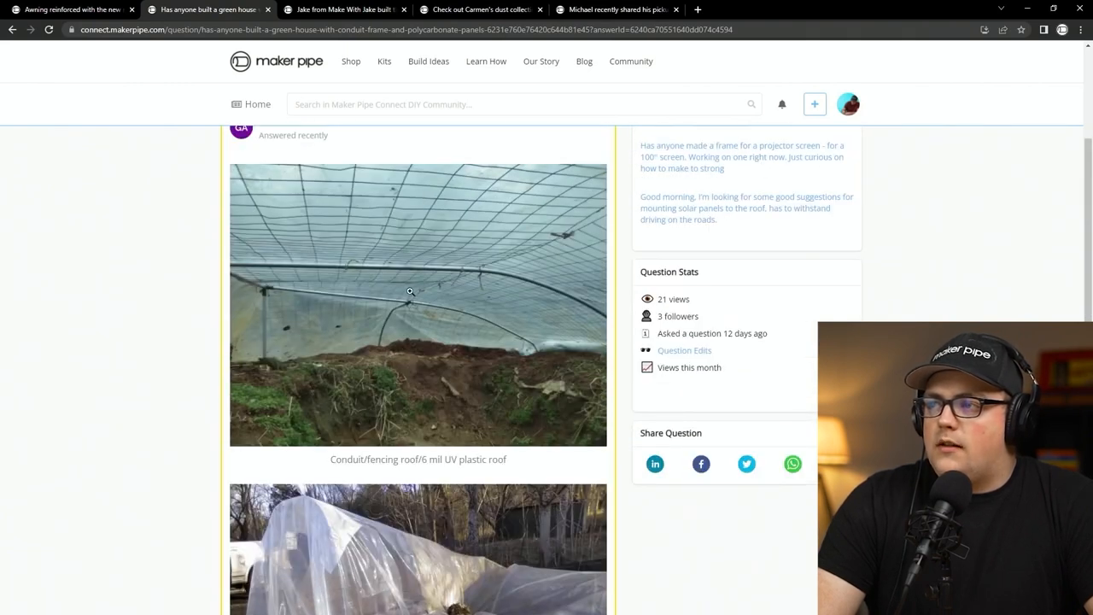
pyautogui.scroll(-3)
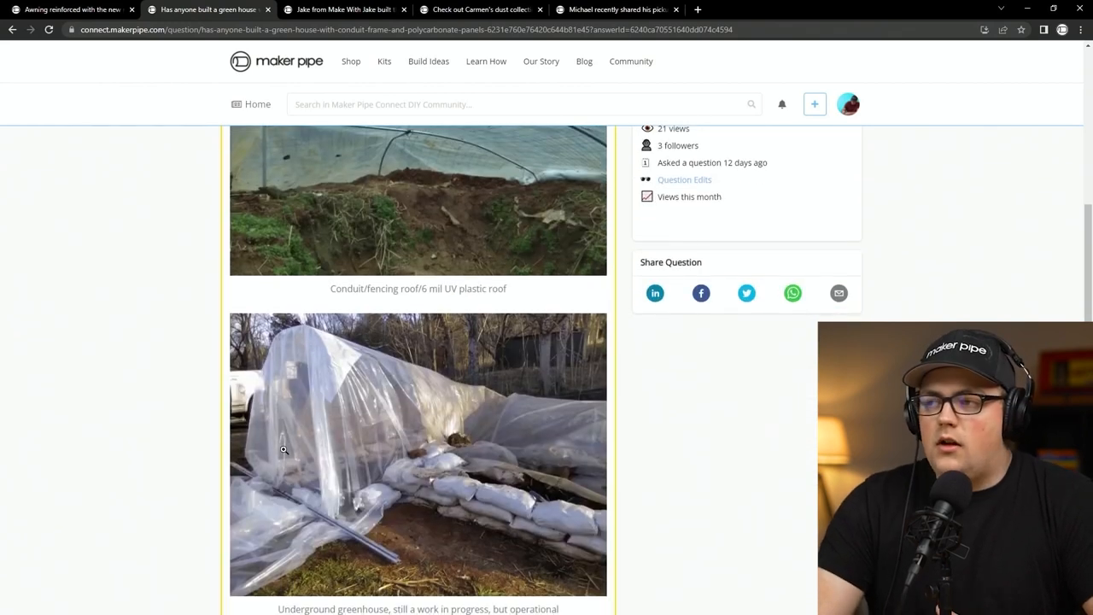
pyautogui.moveTo(481, 365)
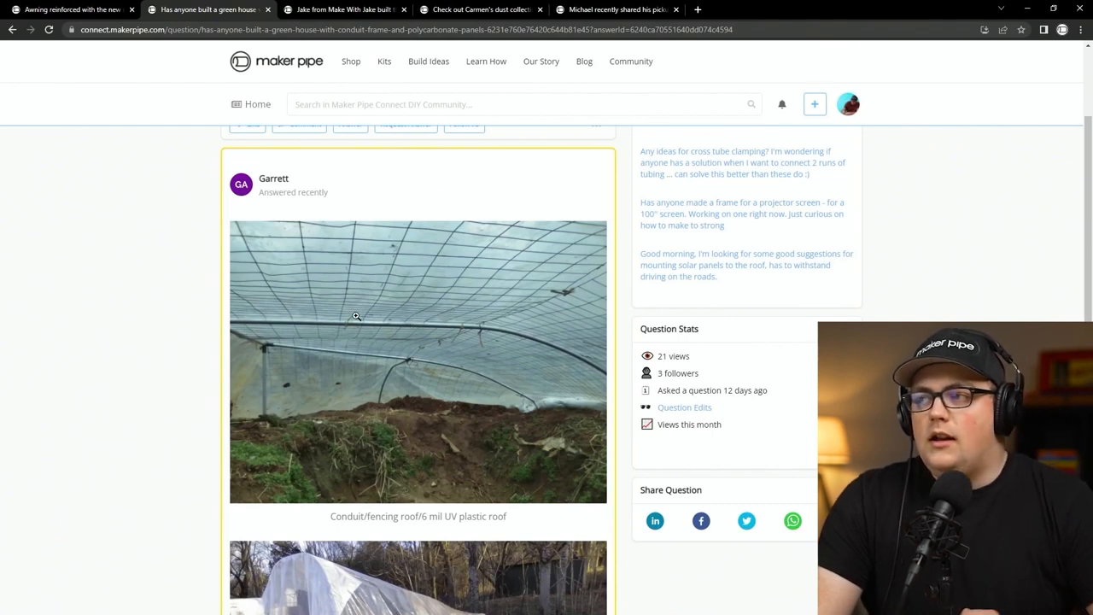
pyautogui.moveTo(495, 394)
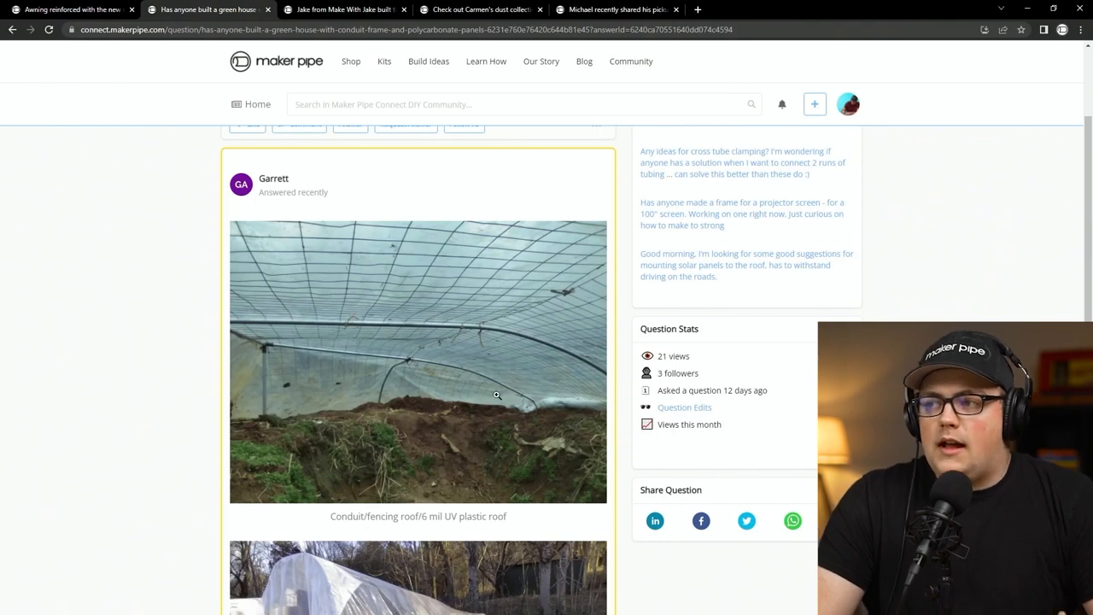
pyautogui.scroll(-3)
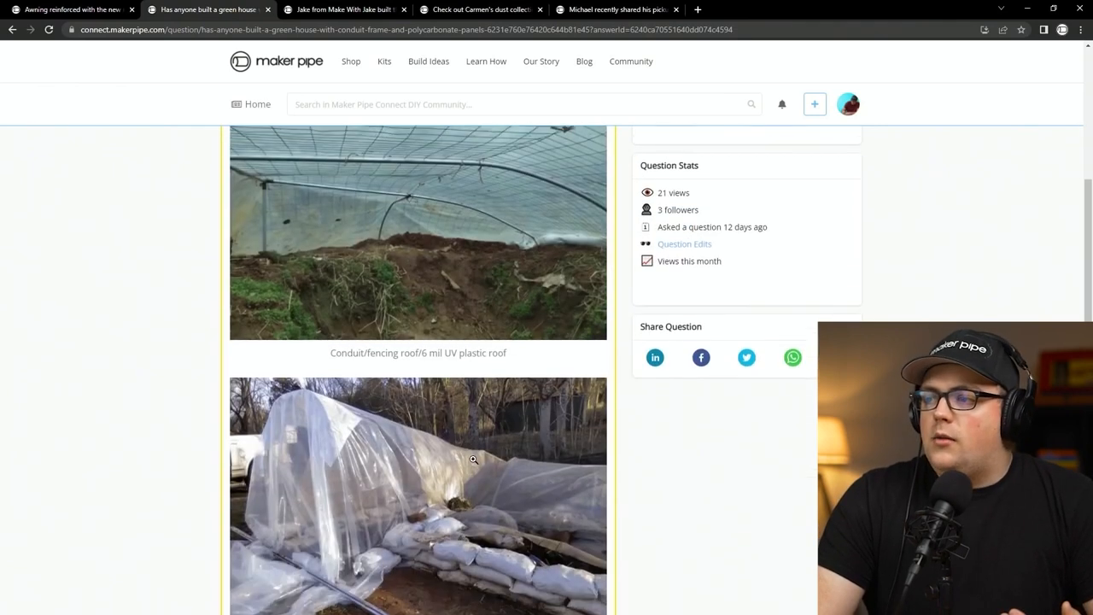
pyautogui.scroll(-3)
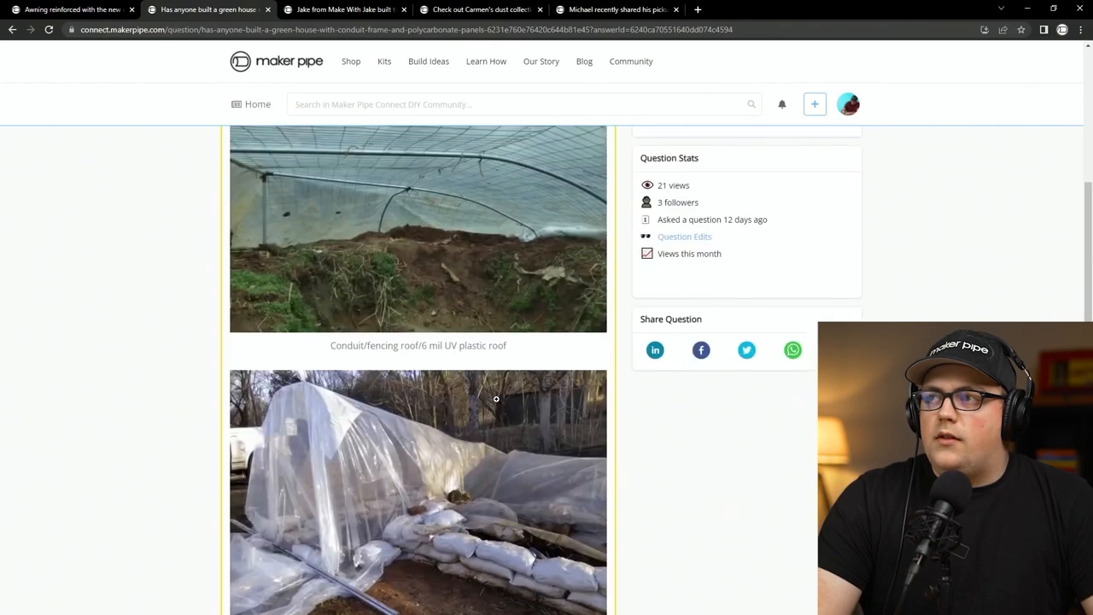
pyautogui.scroll(3)
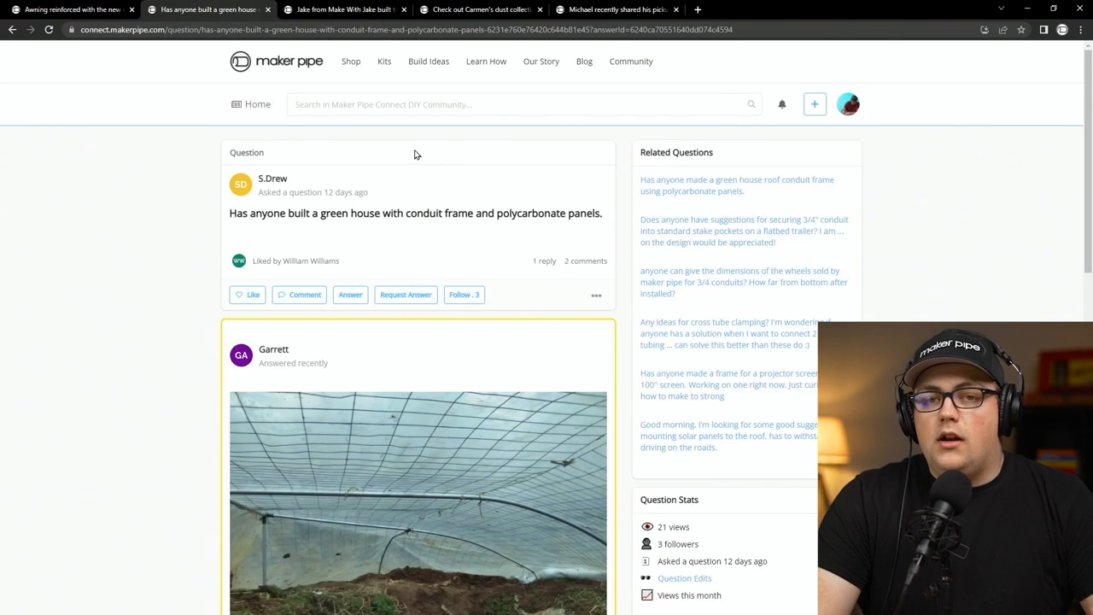
pyautogui.moveTo(345, 123)
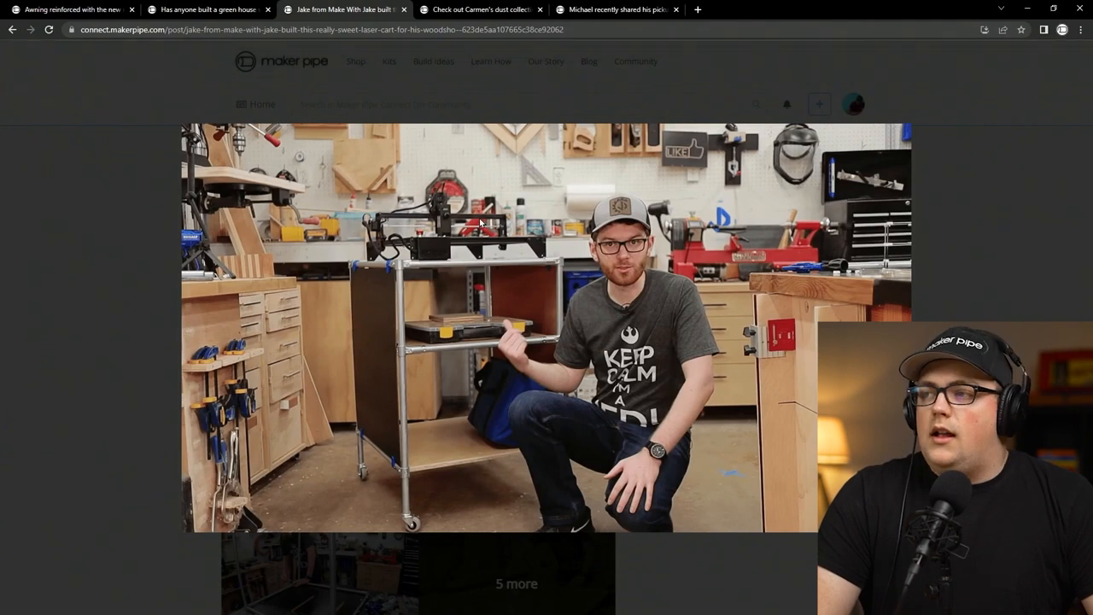
# Step: Page through Jake's laser cart photos enlarged, close them, and move on to the dust collection cart post
pyautogui.click(546, 324)
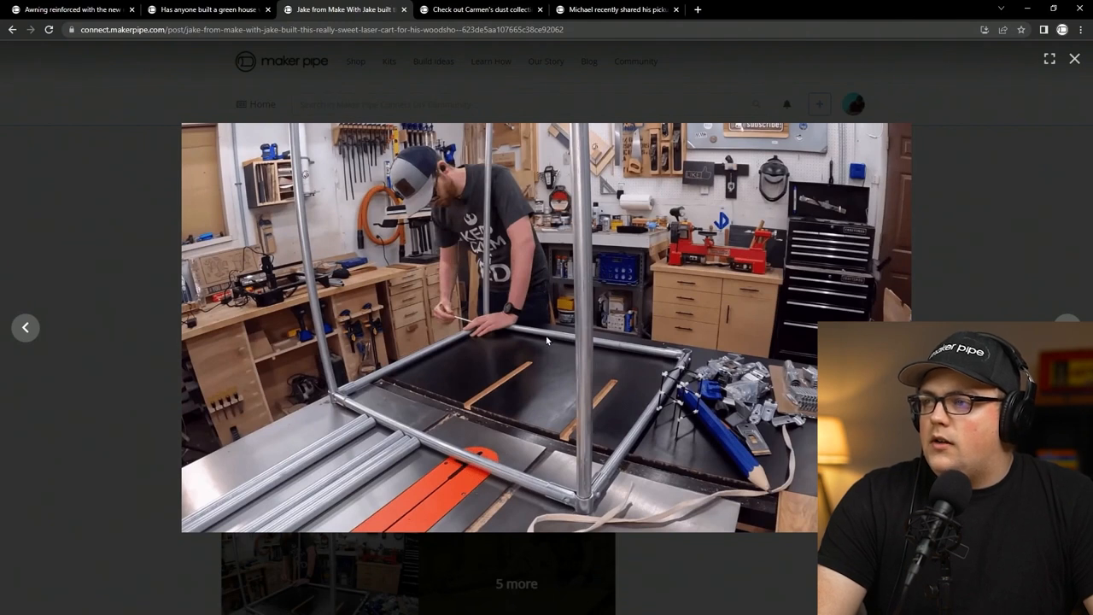
pyautogui.moveTo(575, 343)
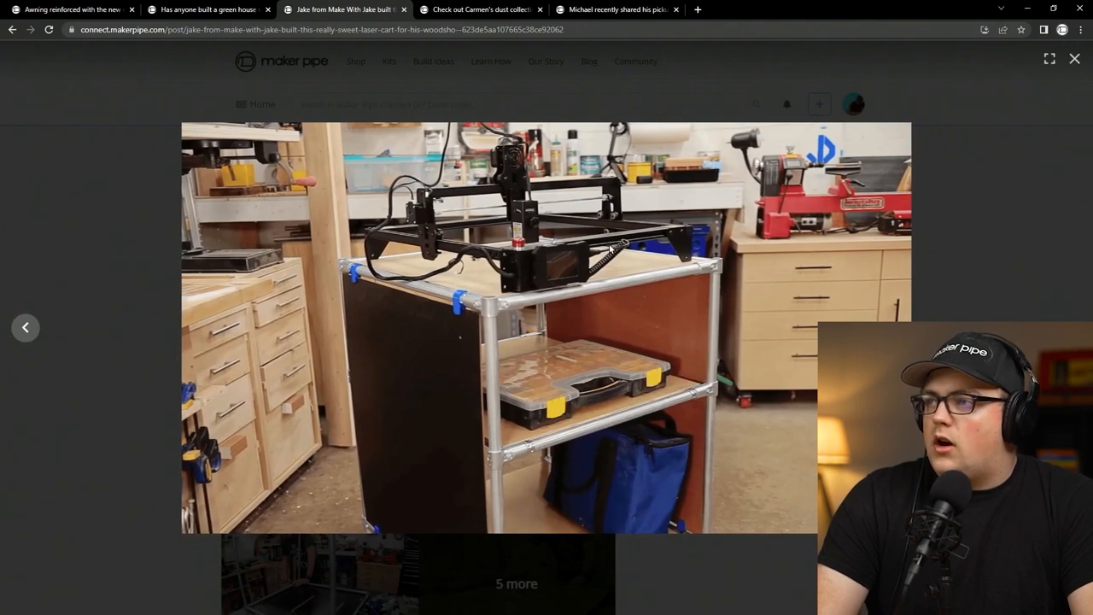
pyautogui.click(26, 328)
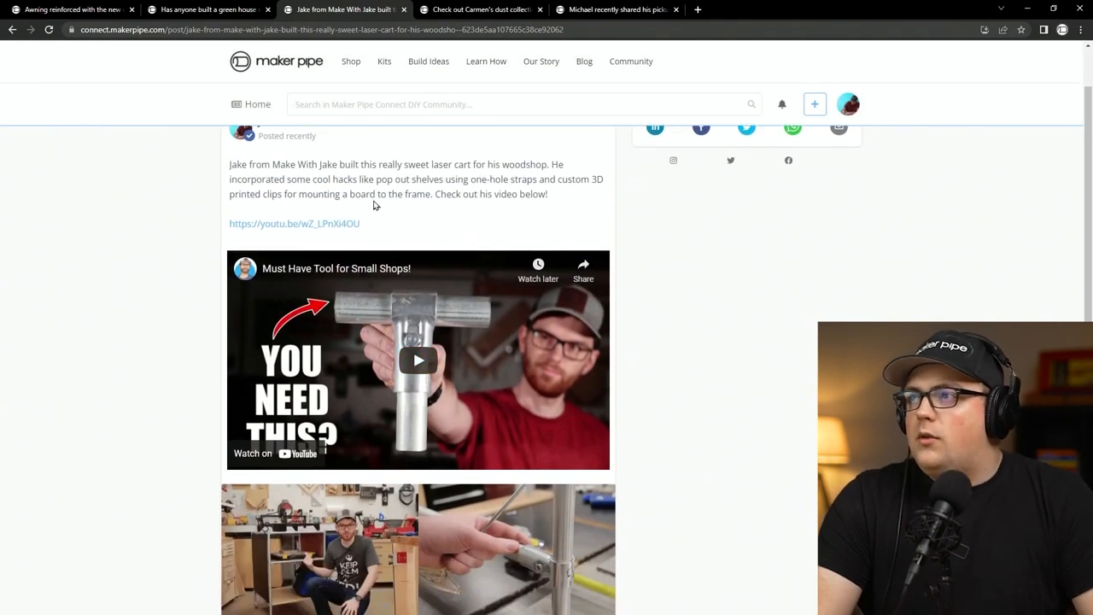
pyautogui.click(478, 10)
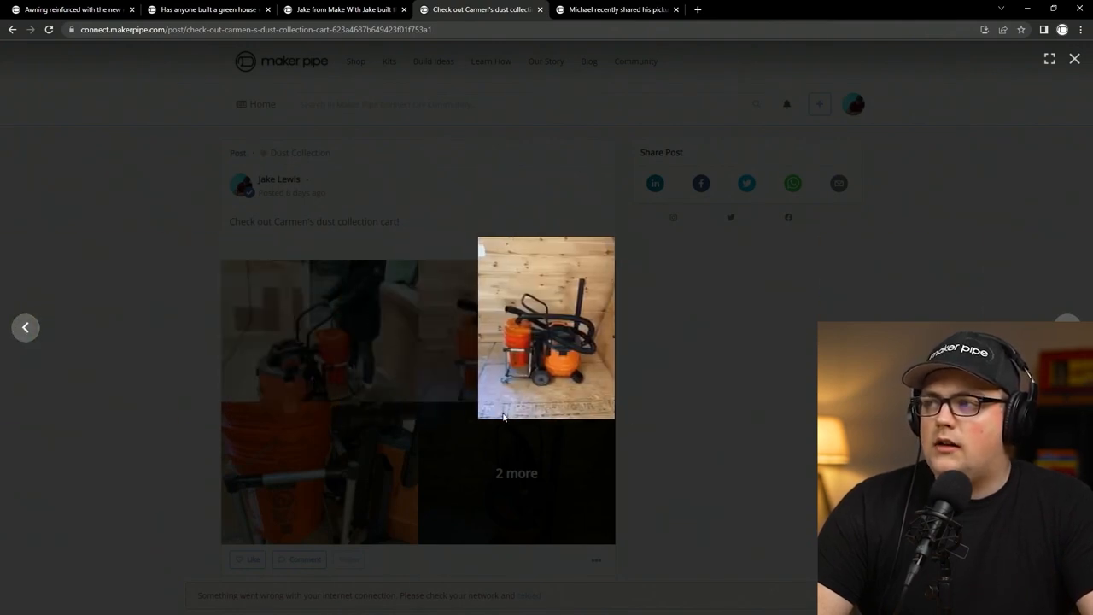
pyautogui.moveTo(724, 358)
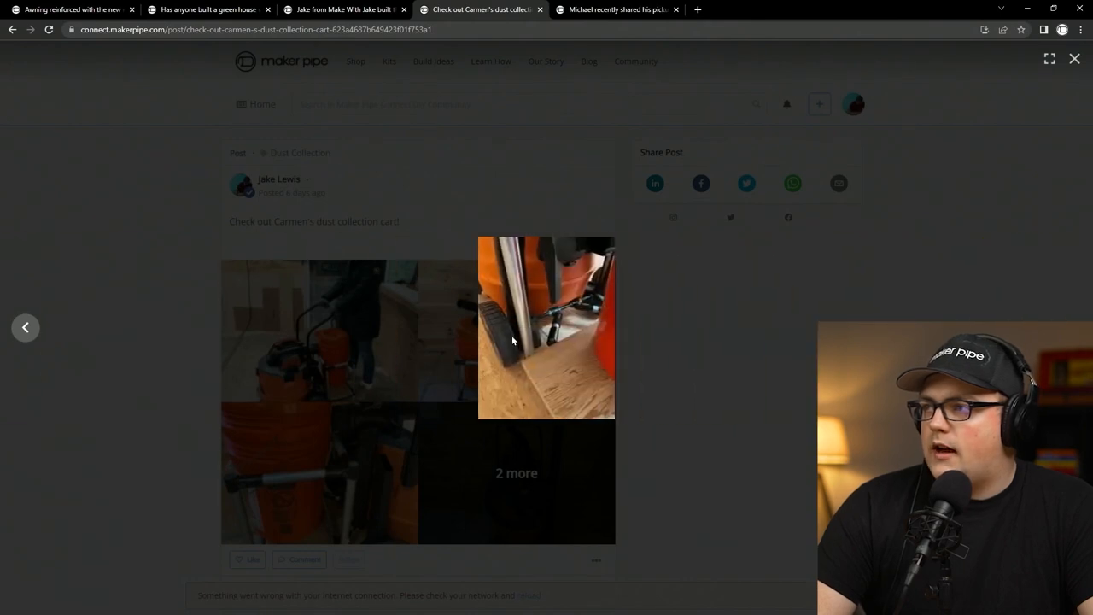
pyautogui.moveTo(562, 311)
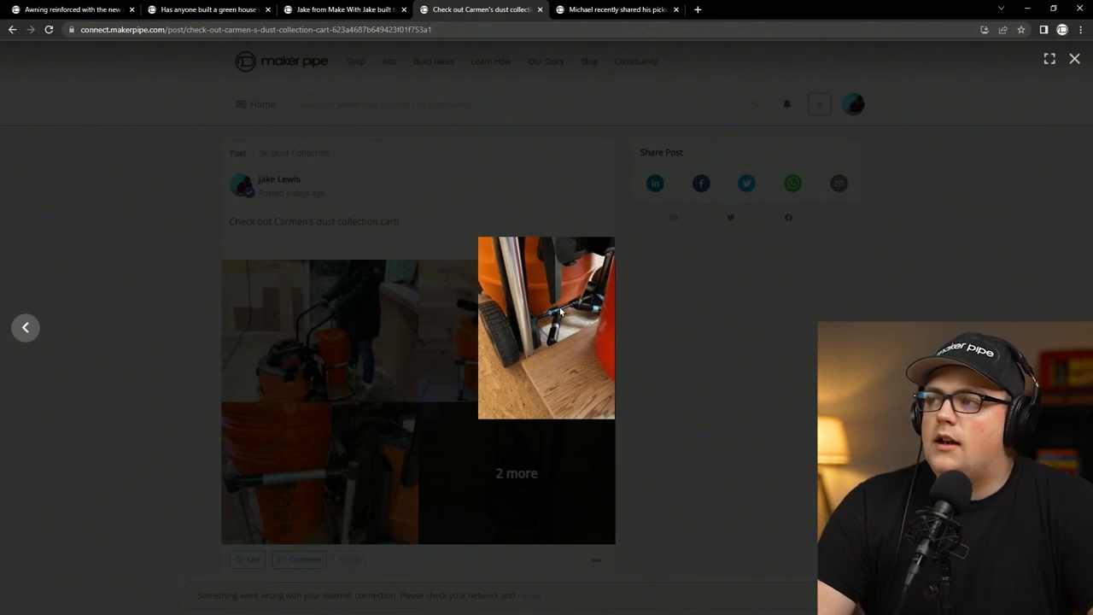
# Step: Page forward and back through Carmen's dust collection cart photos in the lightbox
pyautogui.click(26, 328)
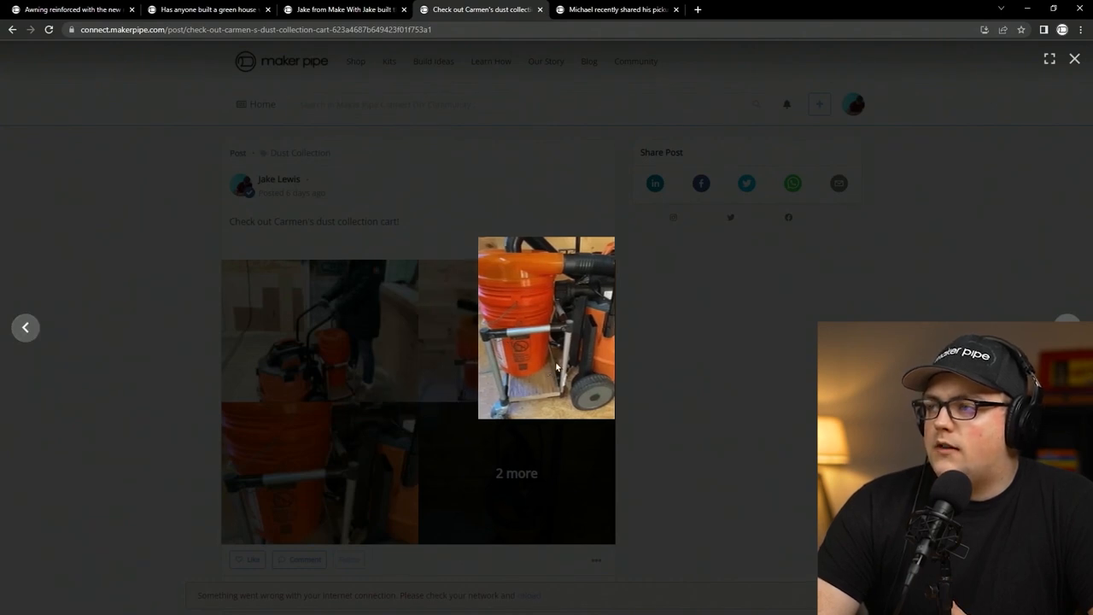
pyautogui.moveTo(26, 327)
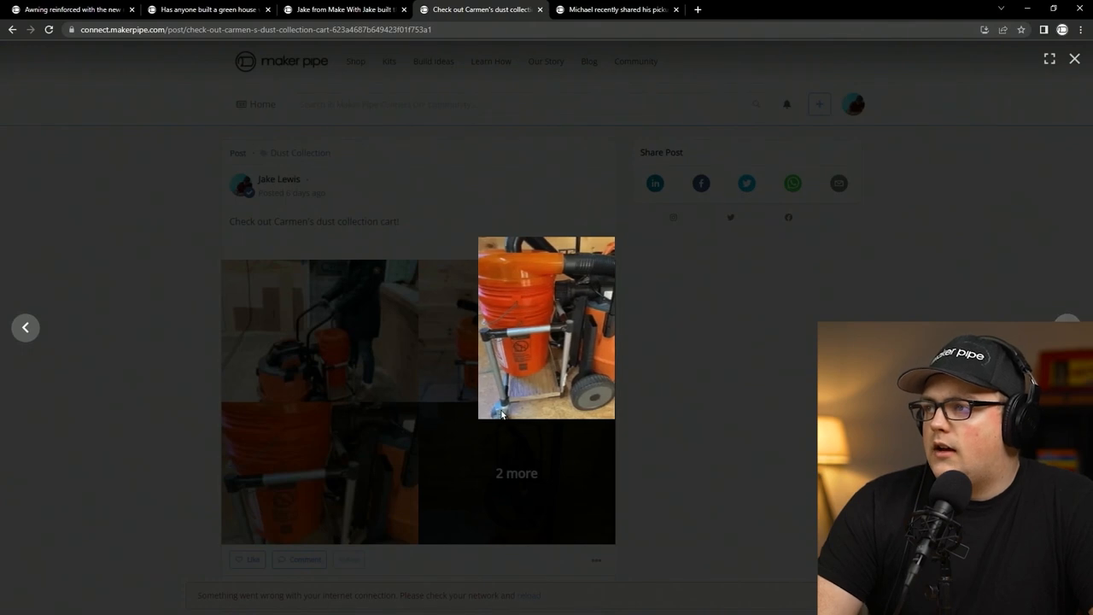
pyautogui.moveTo(515, 369)
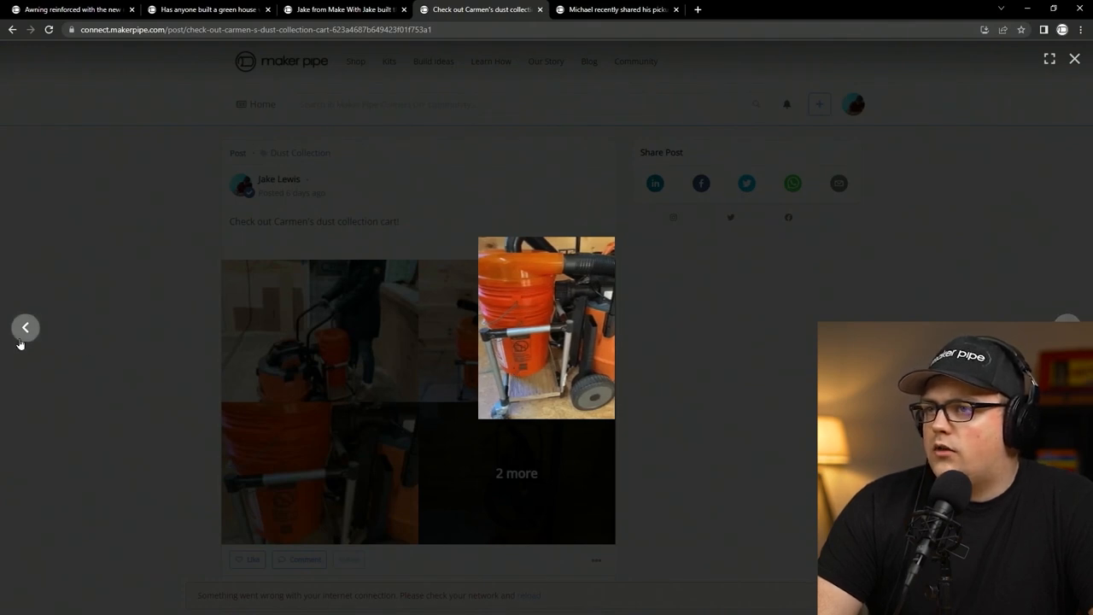
pyautogui.click(26, 328)
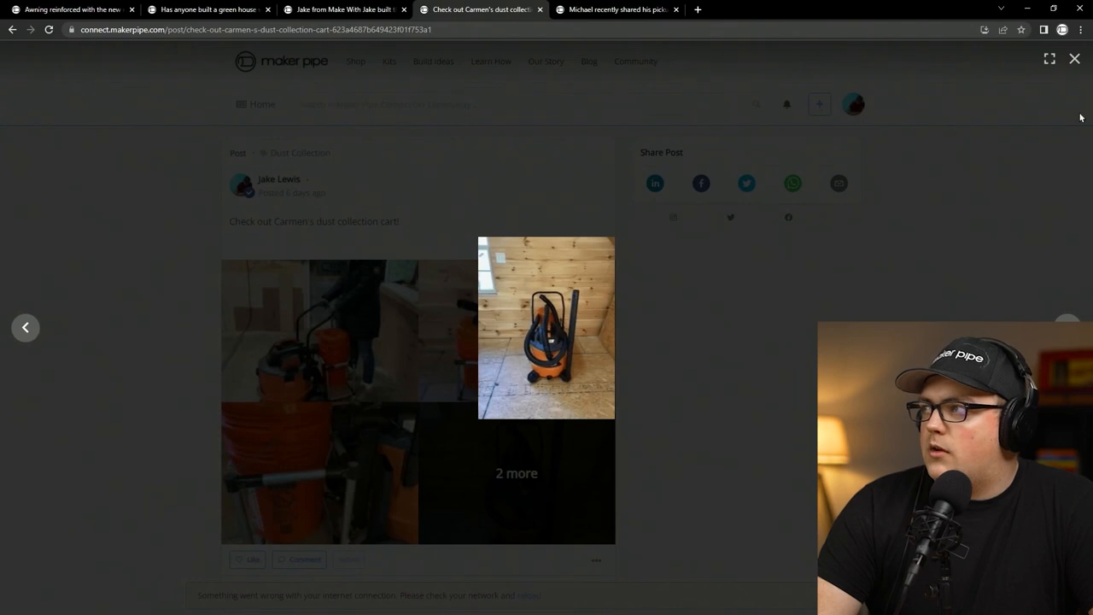
# Step: View Michael's pickup truck bed extender photos full-size and return to the post
pyautogui.click(615, 11)
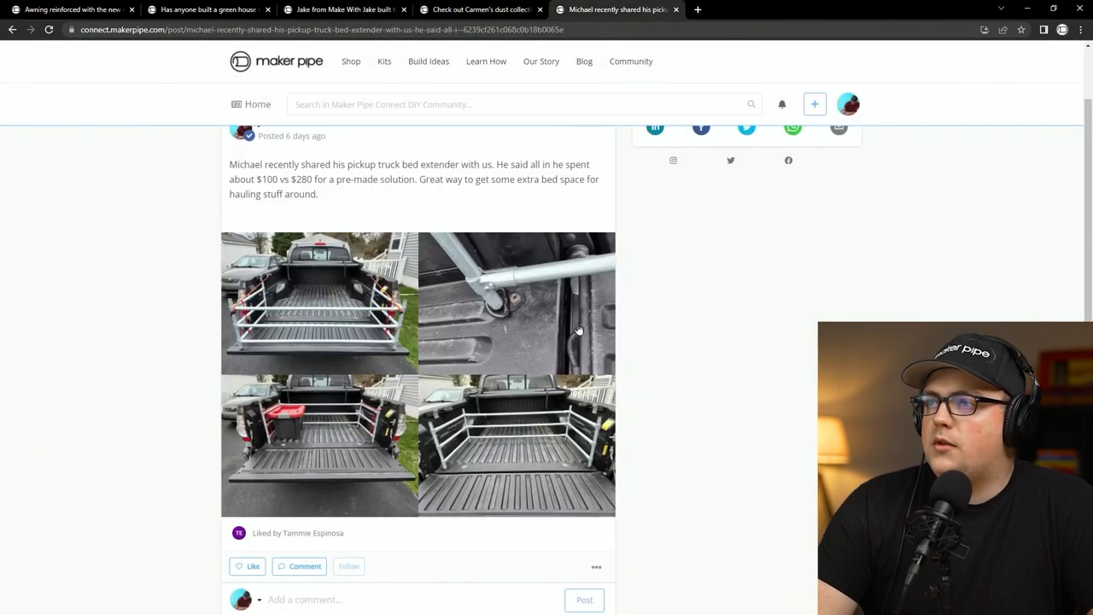
pyautogui.moveTo(574, 369)
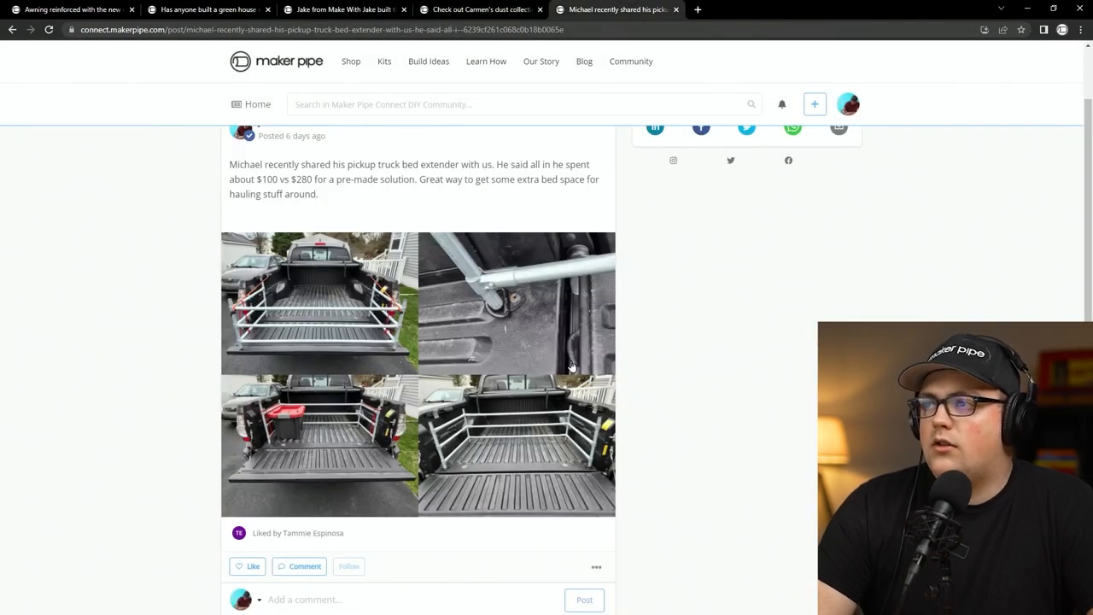
pyautogui.moveTo(451, 411)
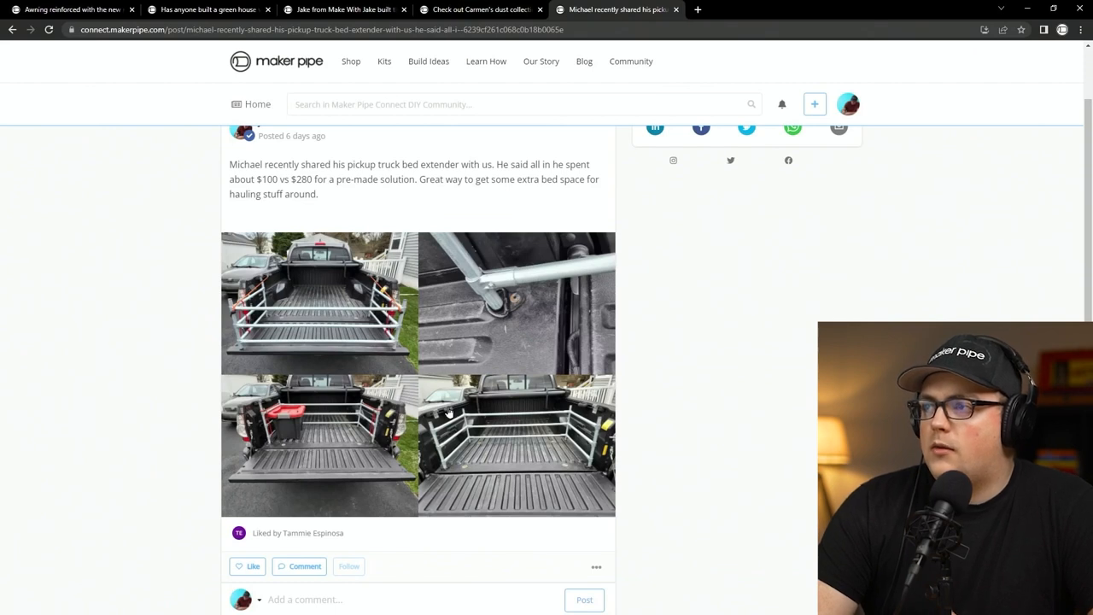
pyautogui.moveTo(379, 299)
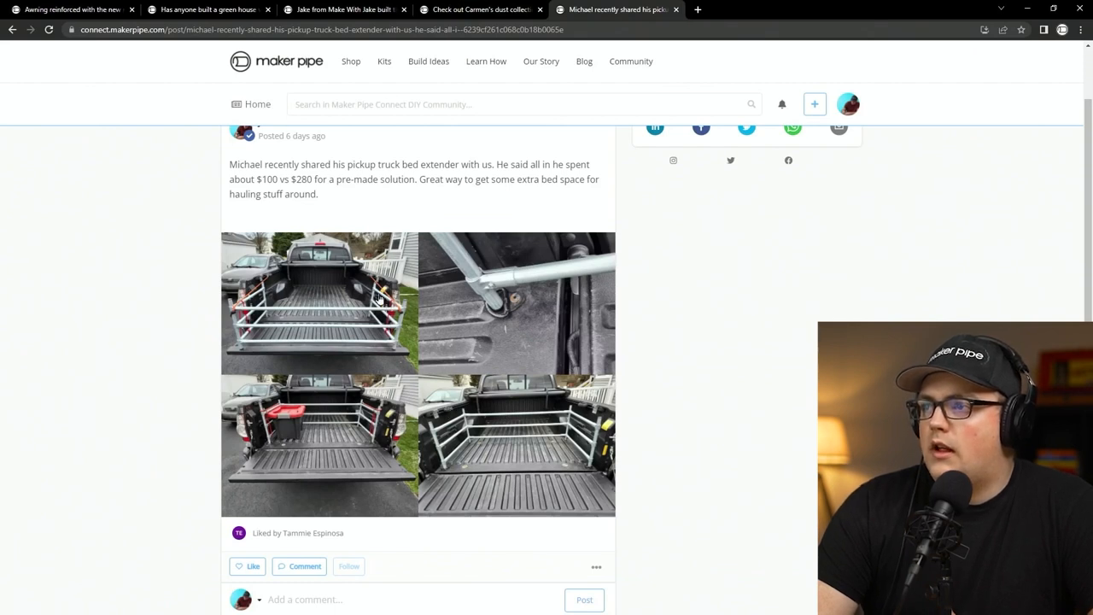
pyautogui.click(319, 299)
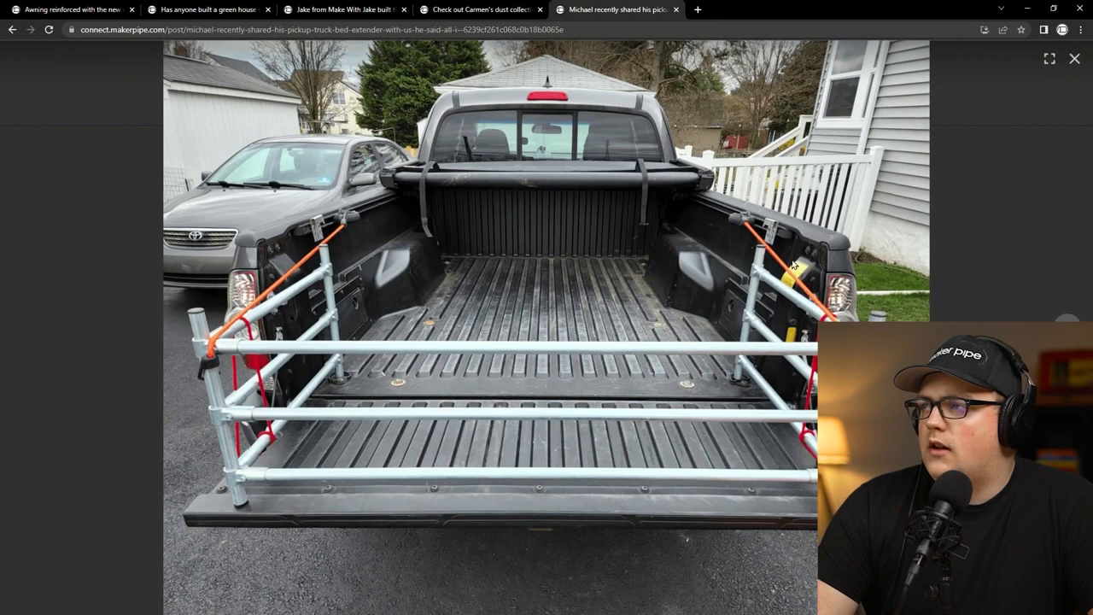
pyautogui.moveTo(214, 333)
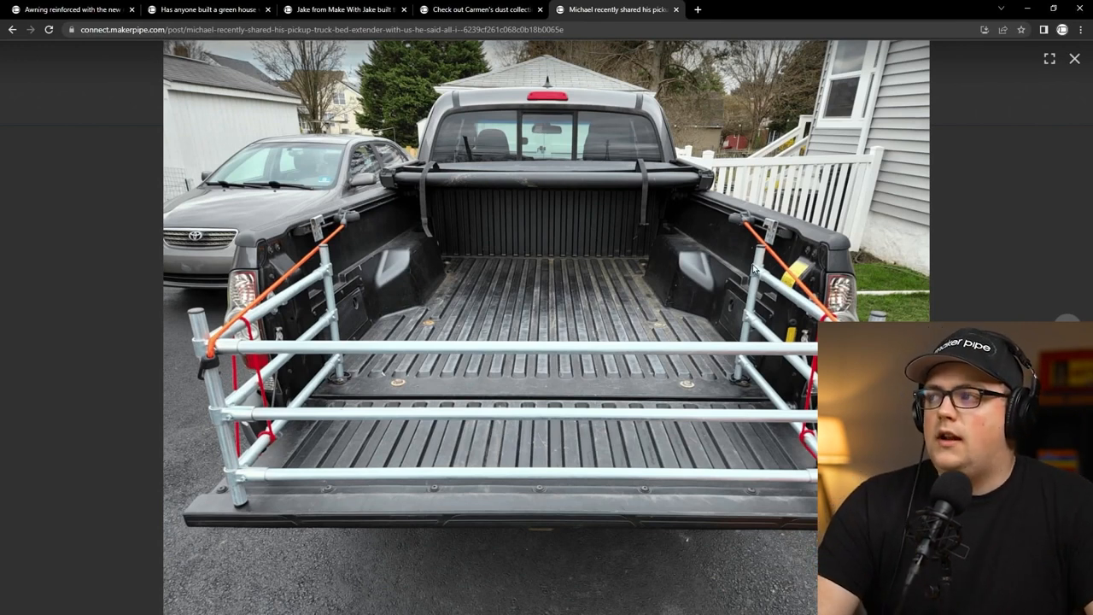
pyautogui.moveTo(379, 328)
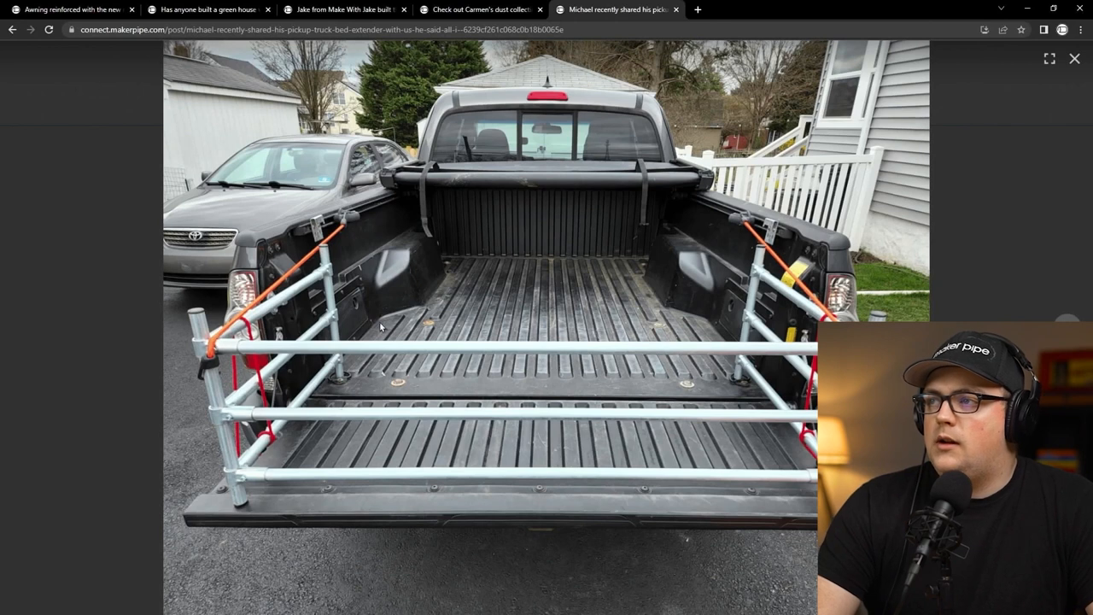
pyautogui.moveTo(403, 420)
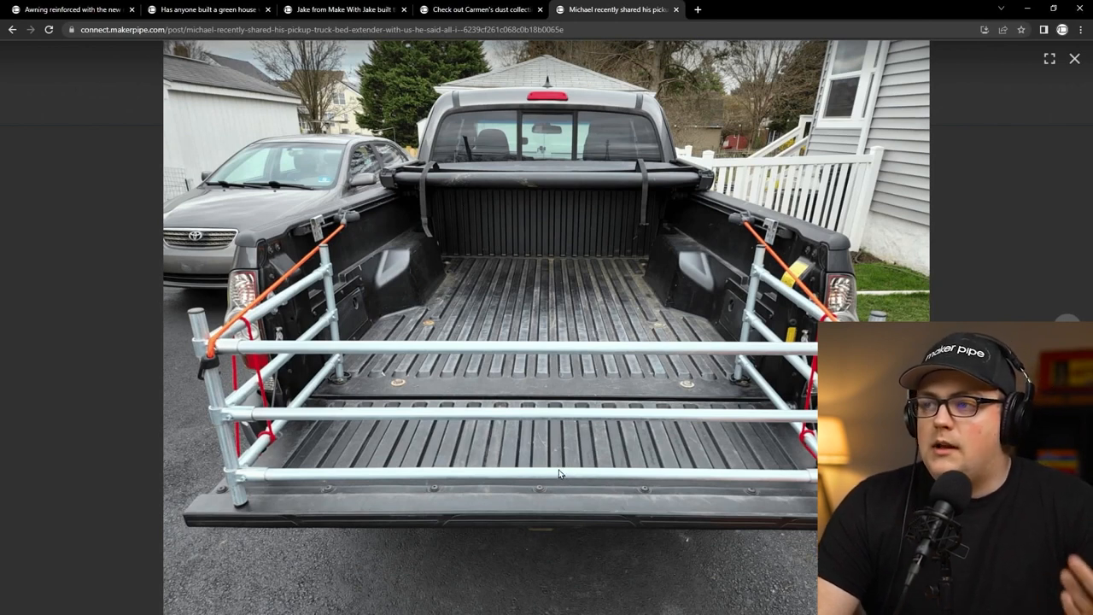
pyautogui.moveTo(589, 454)
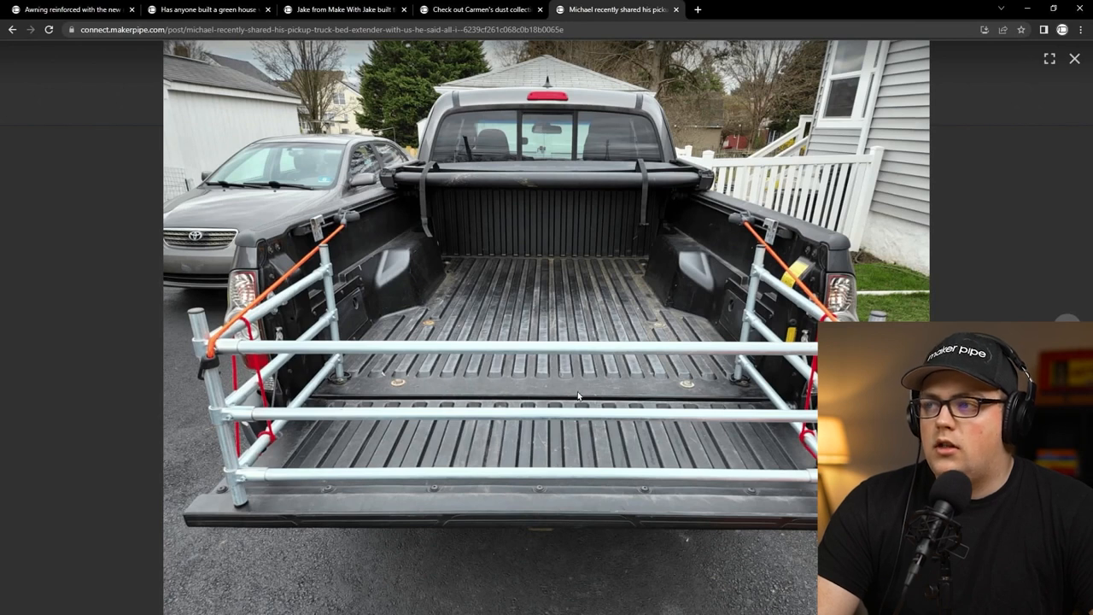
pyautogui.moveTo(580, 406)
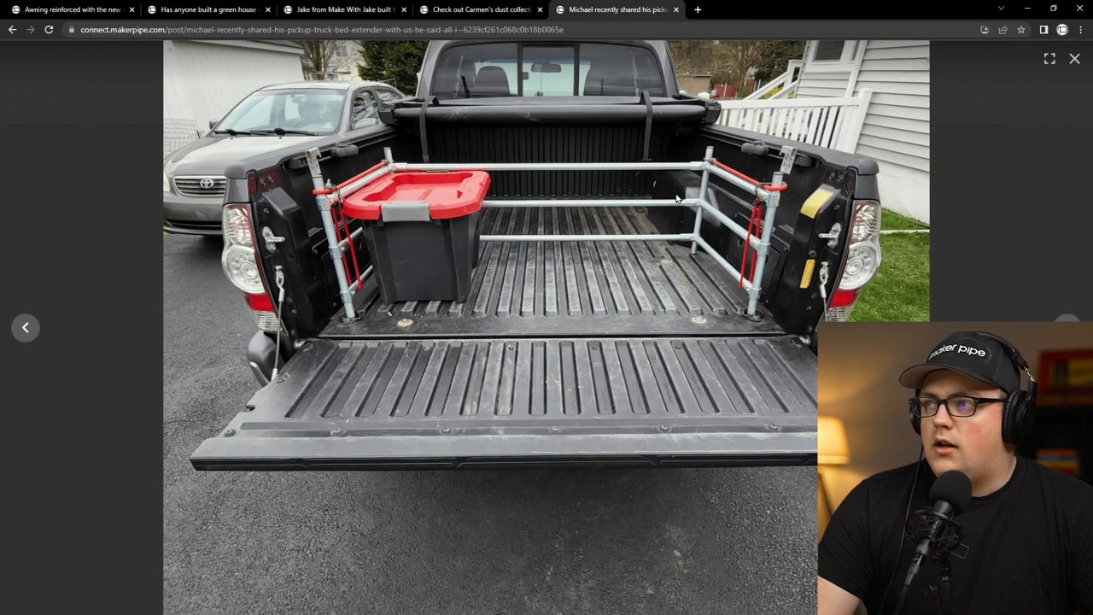
pyautogui.moveTo(638, 111)
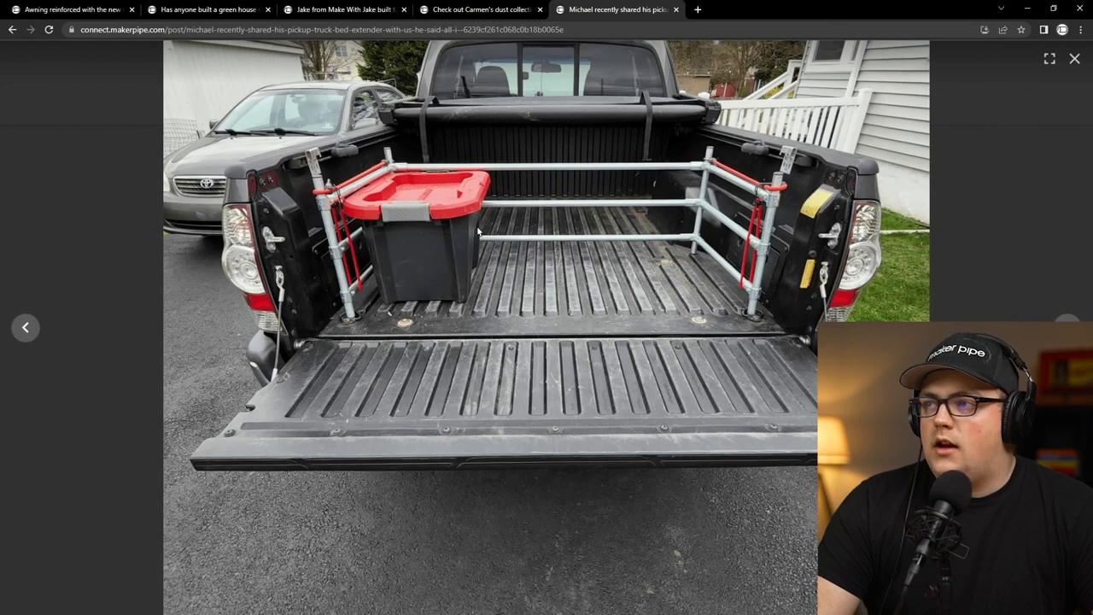
pyautogui.moveTo(587, 326)
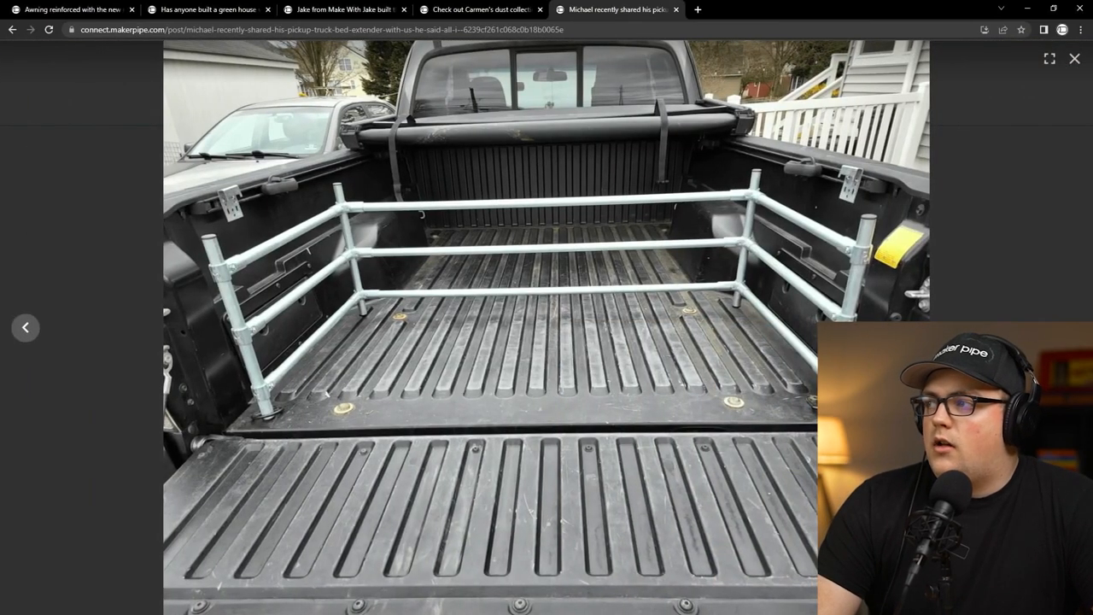
pyautogui.click(1074, 58)
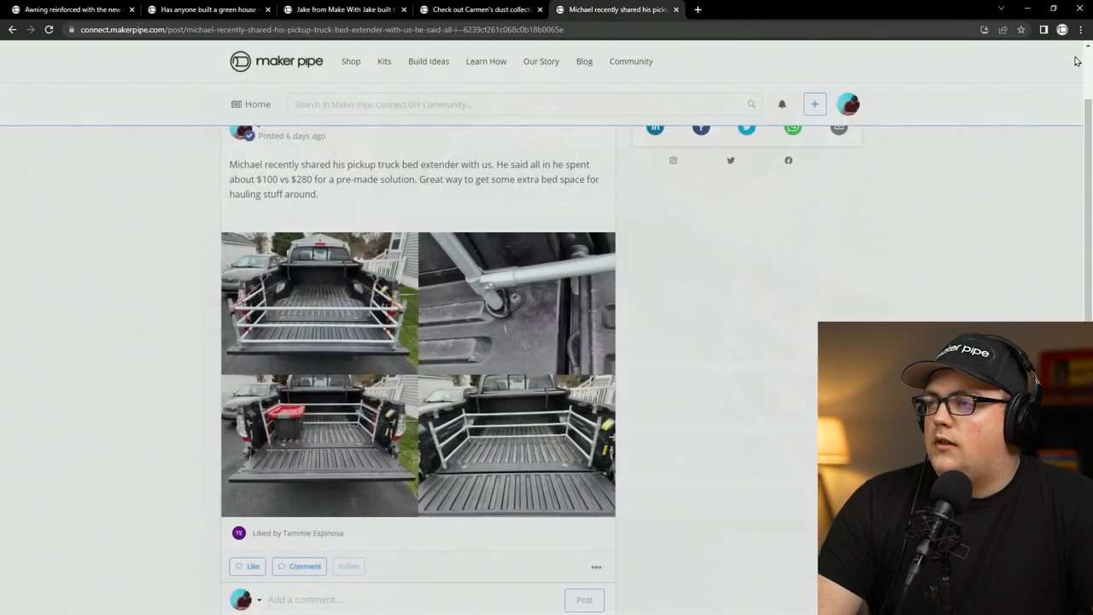